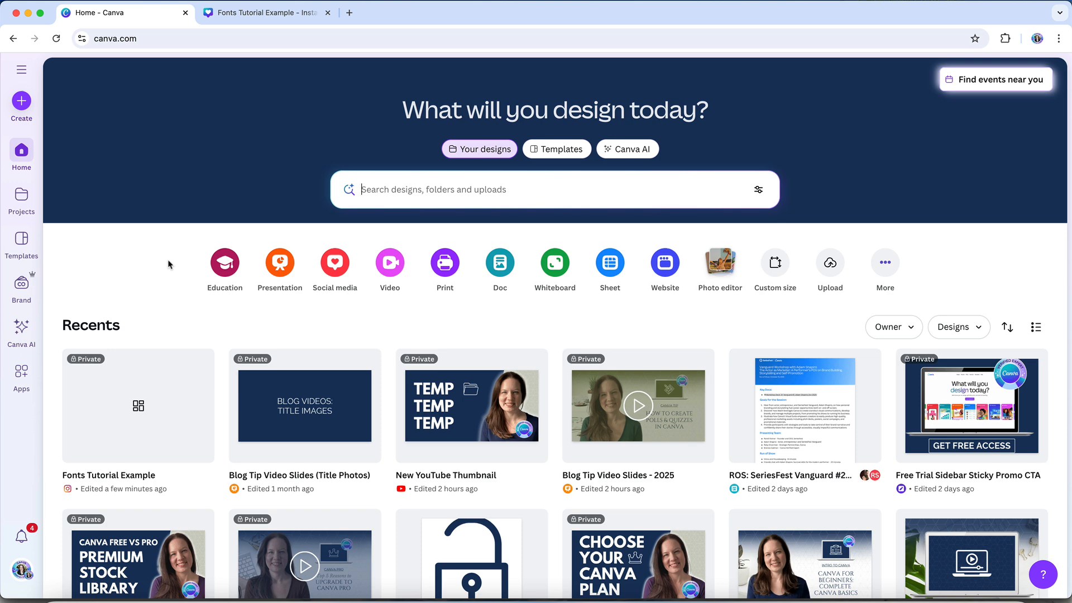
mouse_move(21, 282)
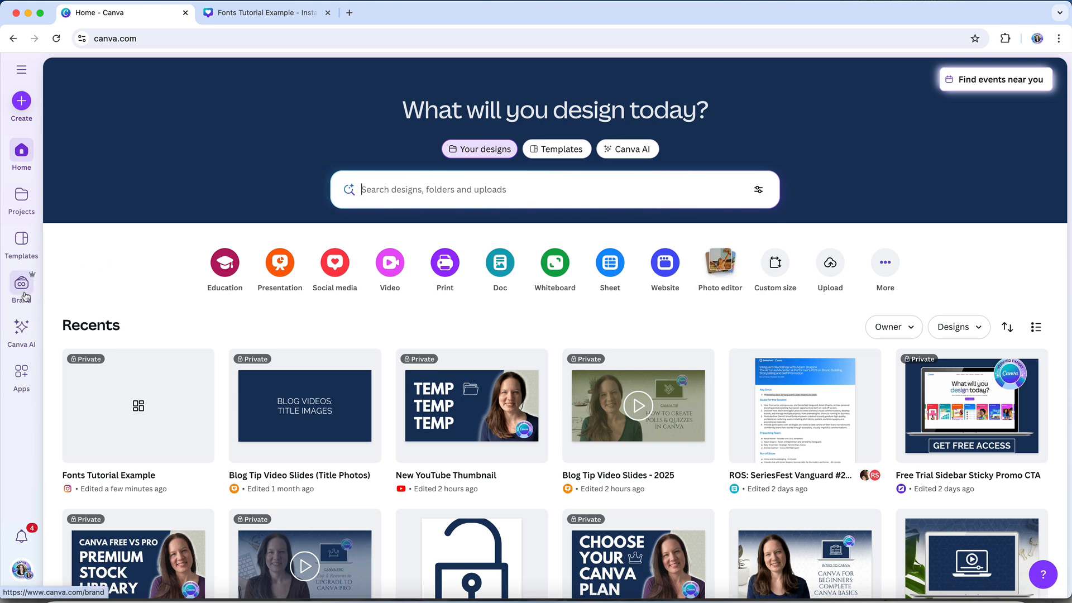
- Go to the Brand area and list the brand kits (Brenda Cadman, JL Mann, Demo)
click(21, 285)
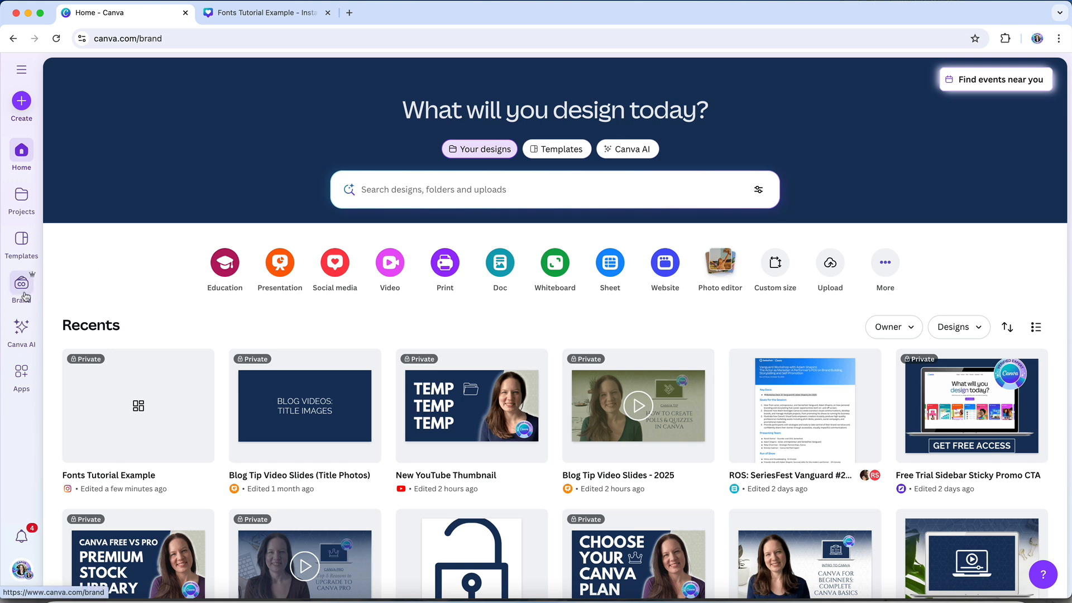
click(21, 283)
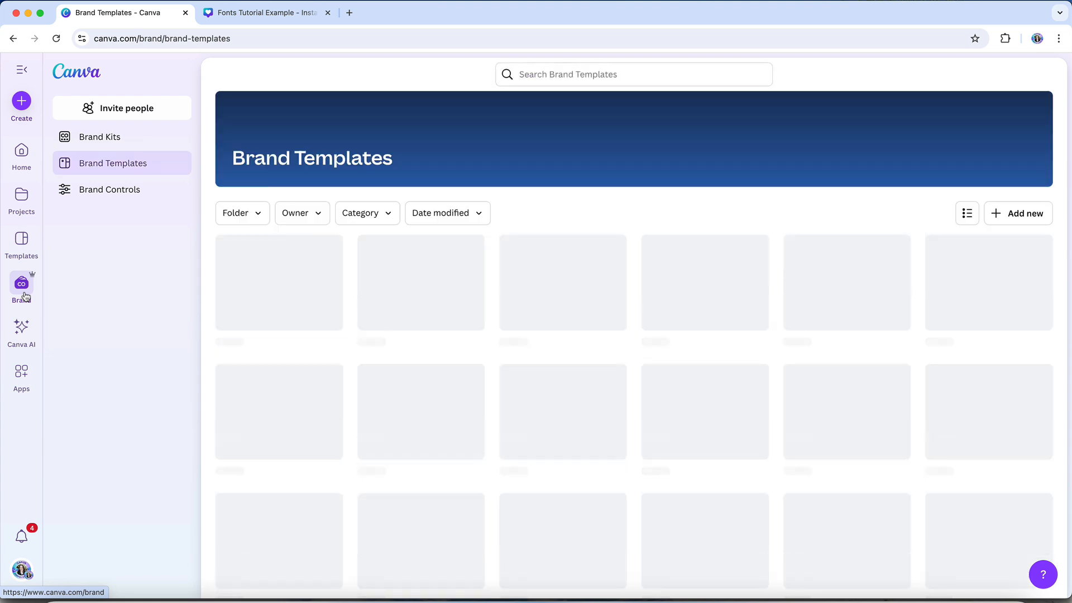
click(100, 136)
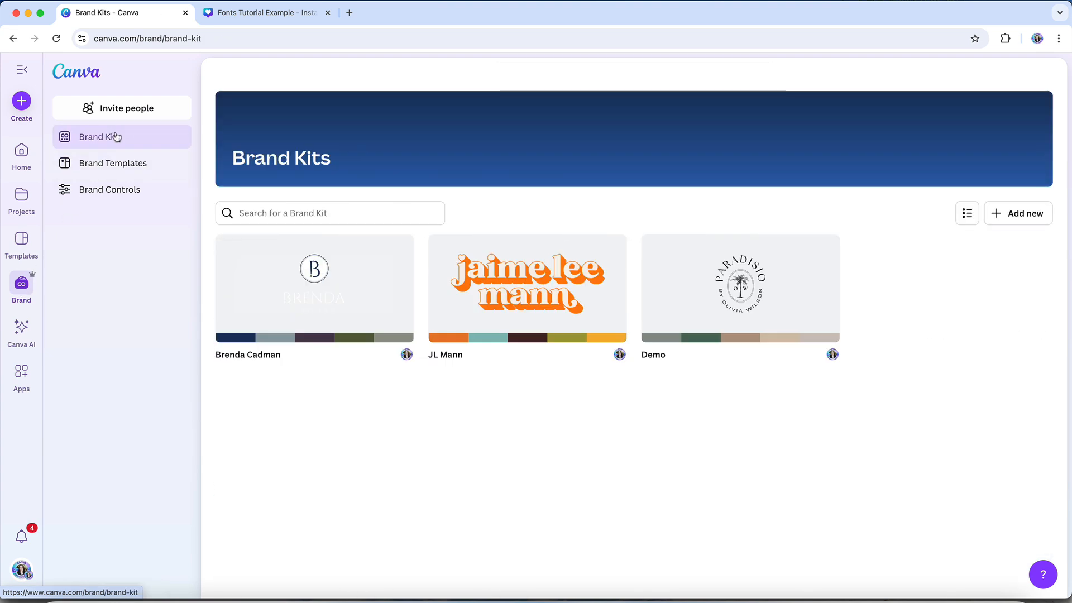
- Open the Brenda Cadman brand kit and bring up the Add new options under Fonts
click(314, 287)
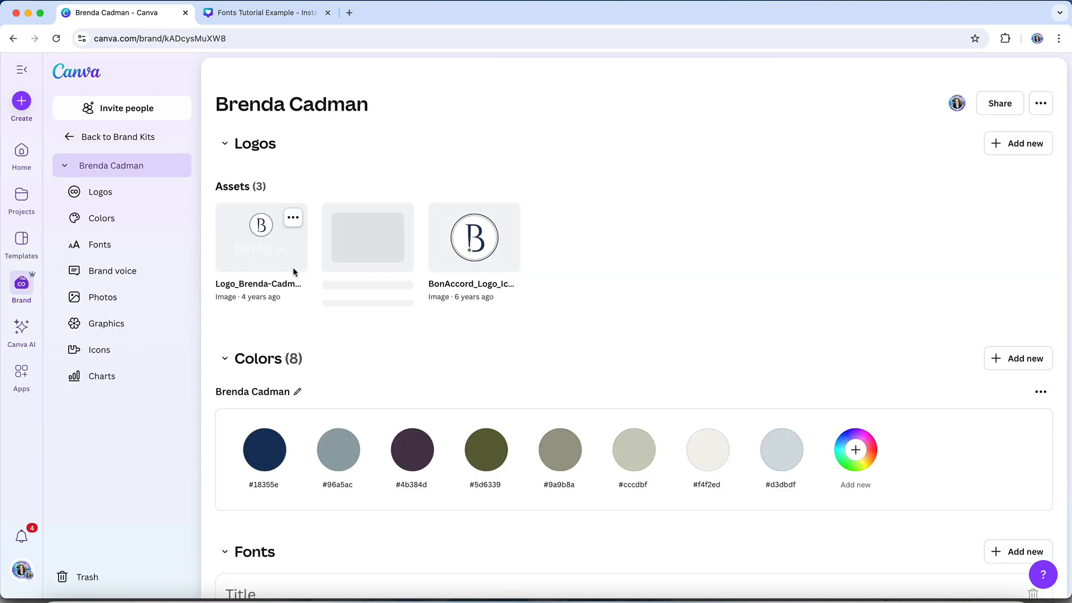
scroll(down, 3)
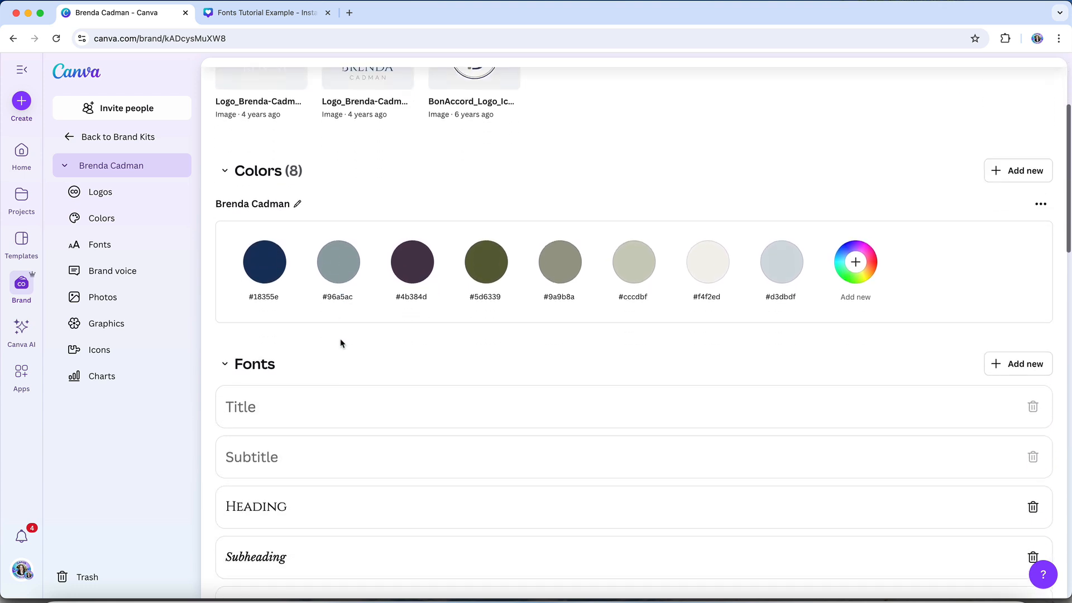
scroll(down, 3)
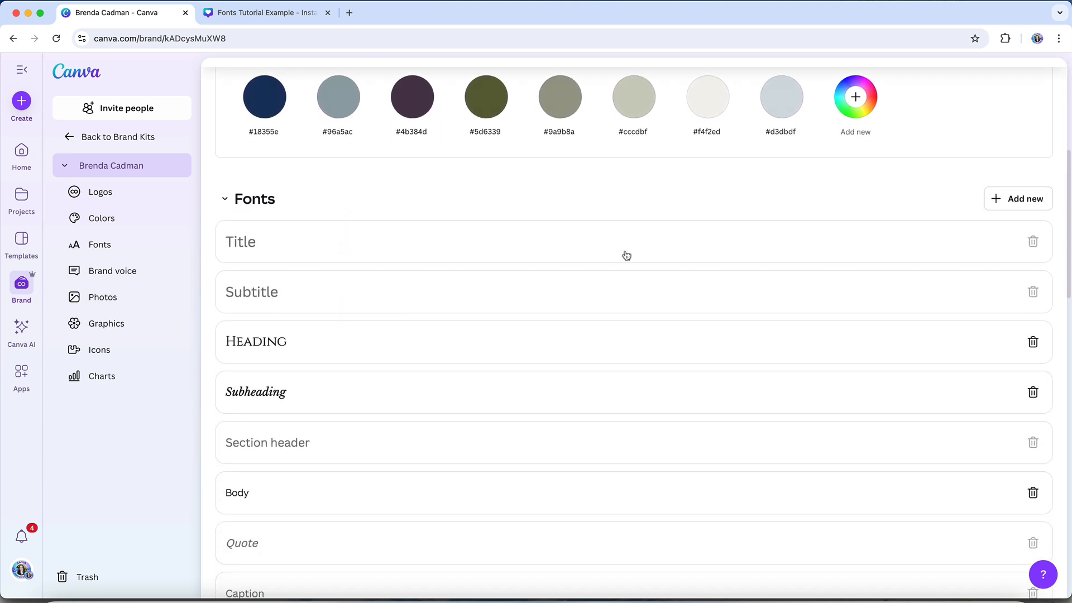
click(1017, 199)
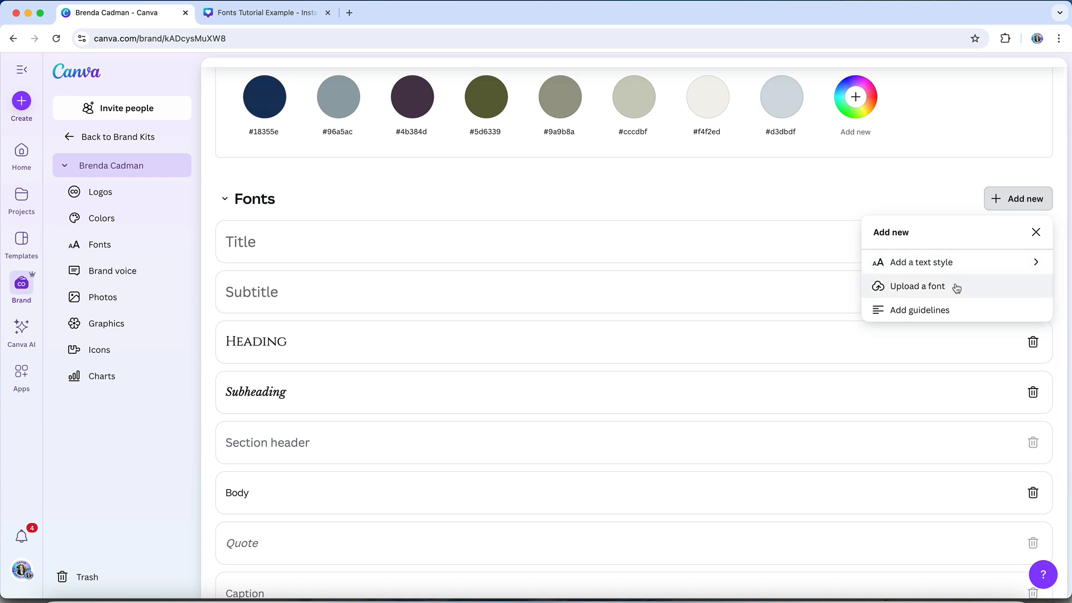
- Upload Pastelyn.otf as a brand font, confirming the right to use it
click(917, 286)
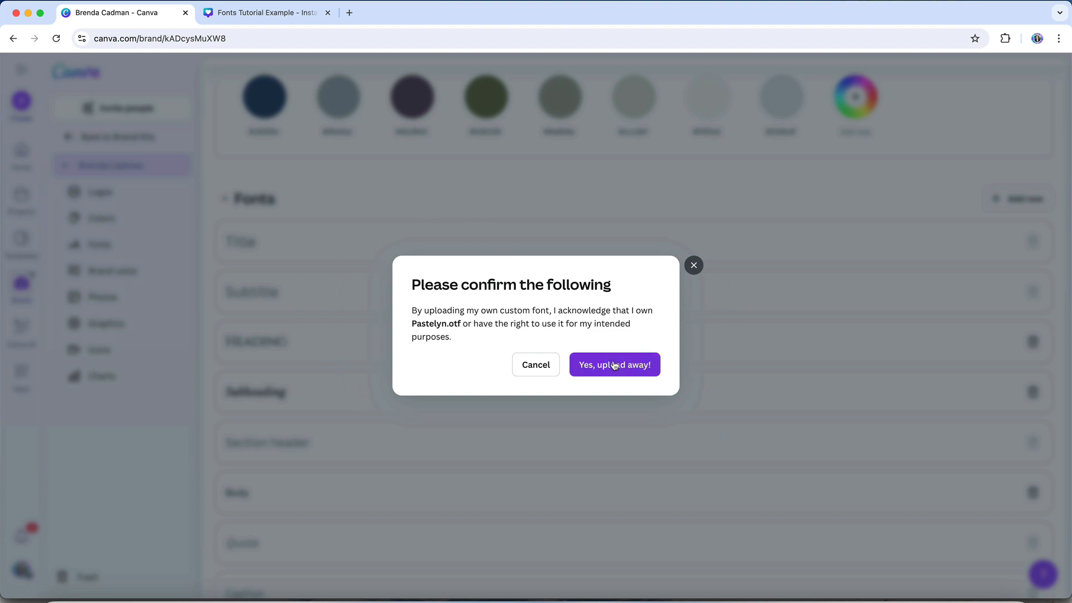
click(614, 364)
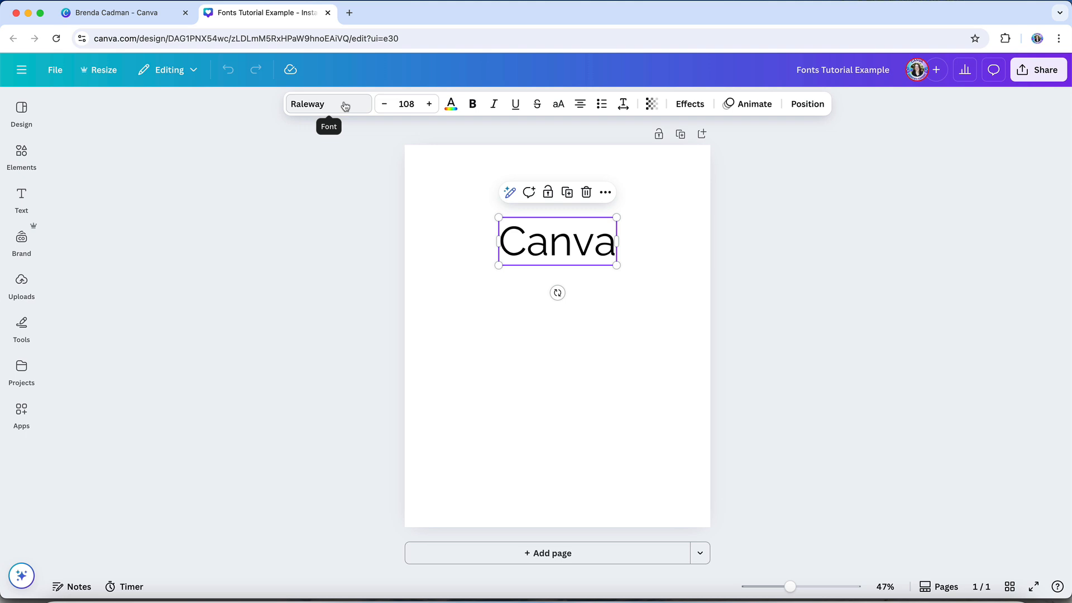
- Open the font list for the 'Canva' text and scroll to Pastelyn Regular under Uploaded fonts
click(328, 104)
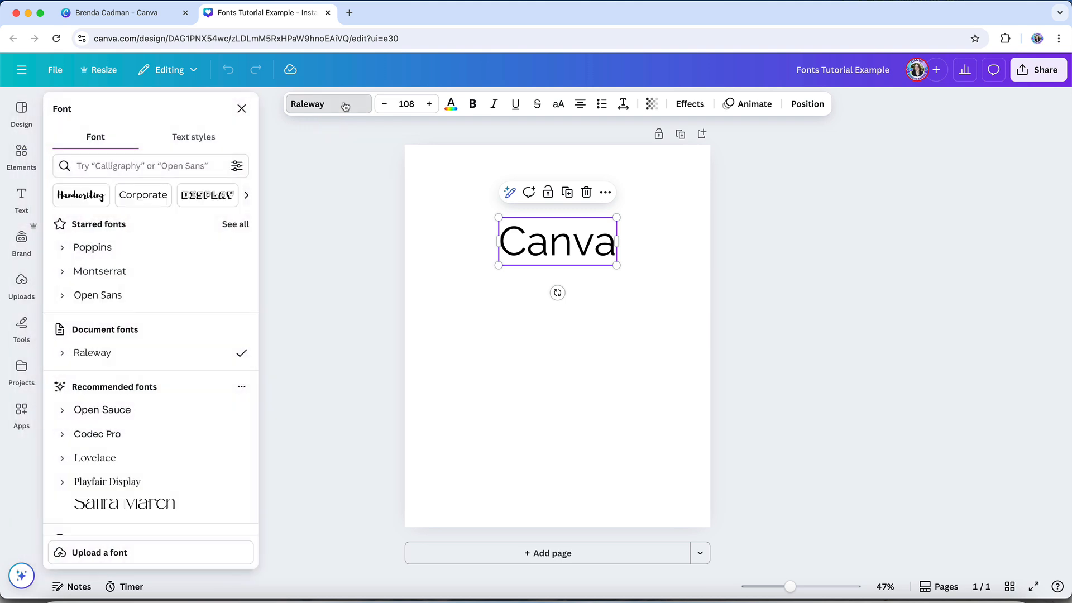
scroll(down, 3)
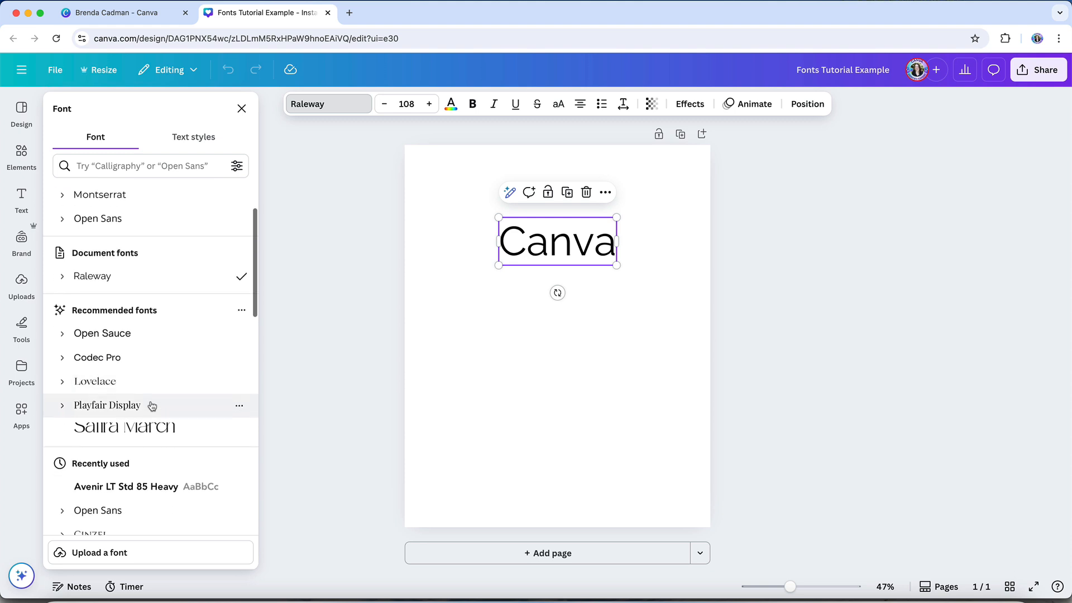
scroll(down, 3)
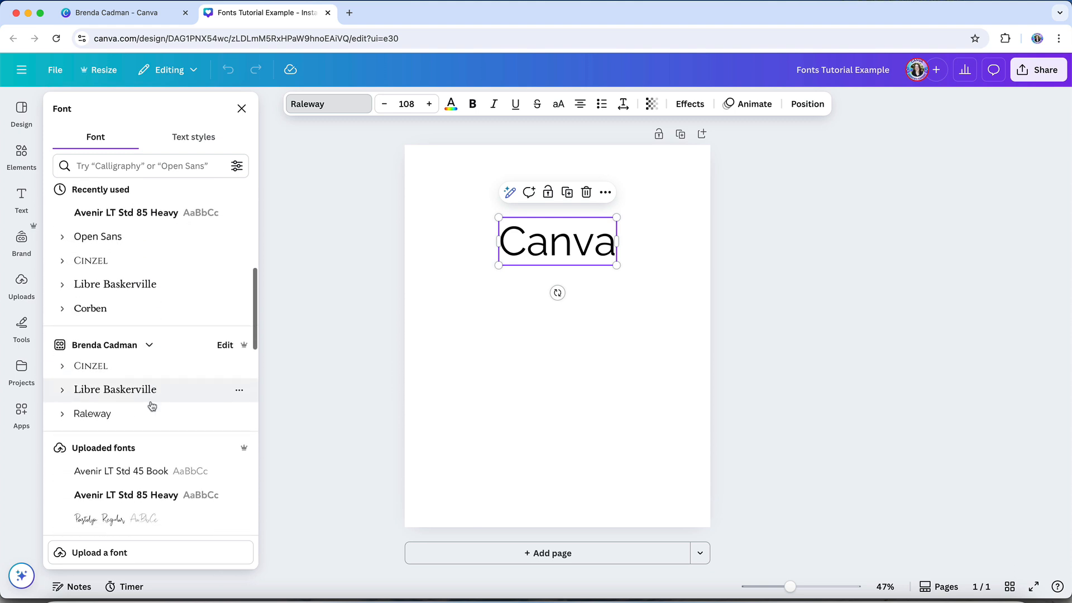
scroll(down, 3)
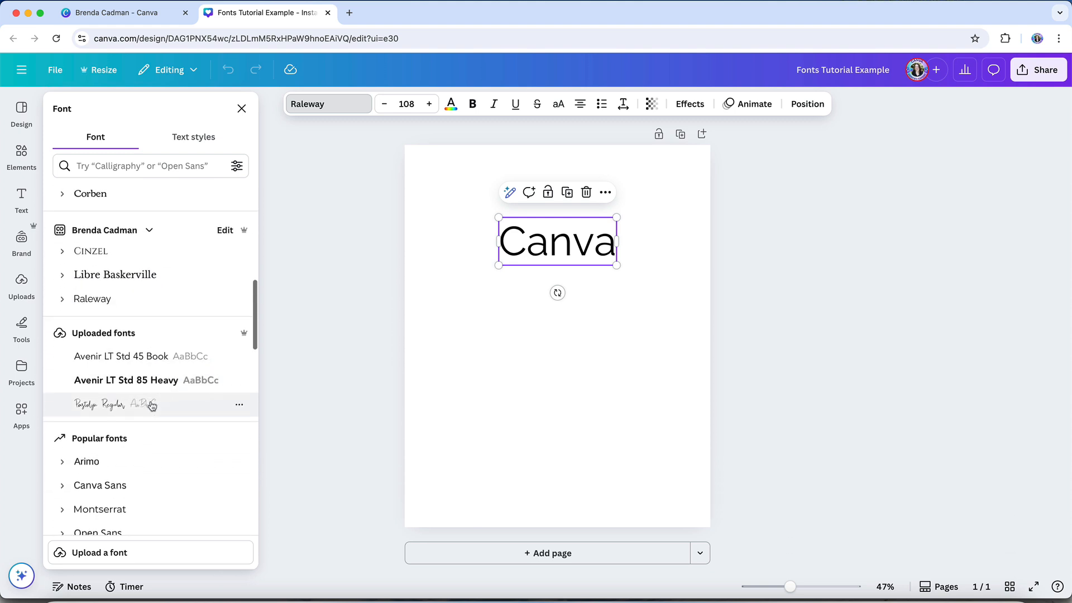
mouse_move(178, 408)
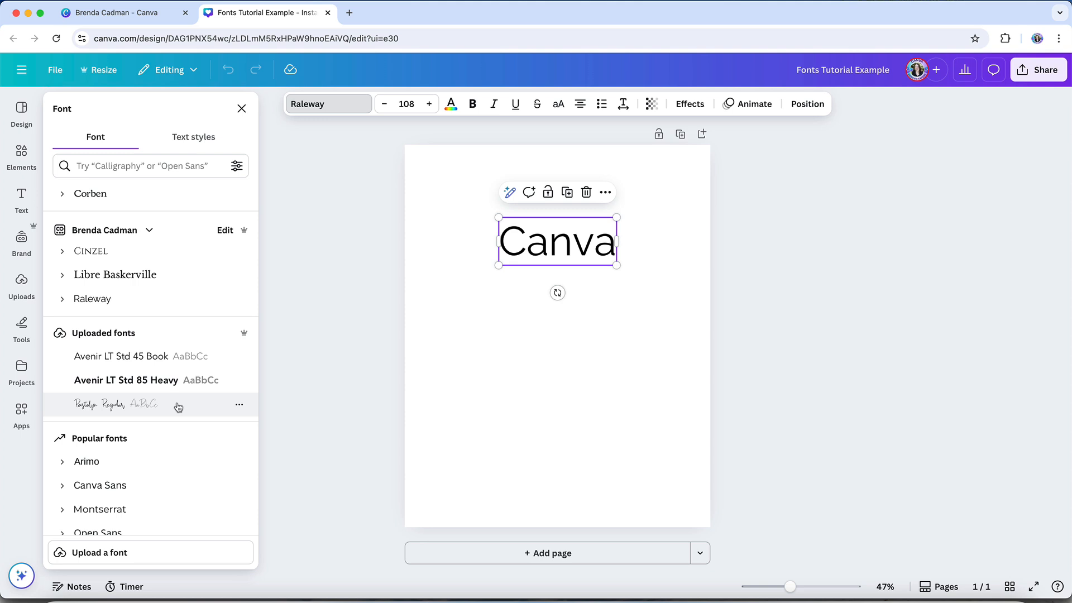
- Set the 'Canva' text in Pastelyn, then deselect it by clicking the blank page
click(102, 404)
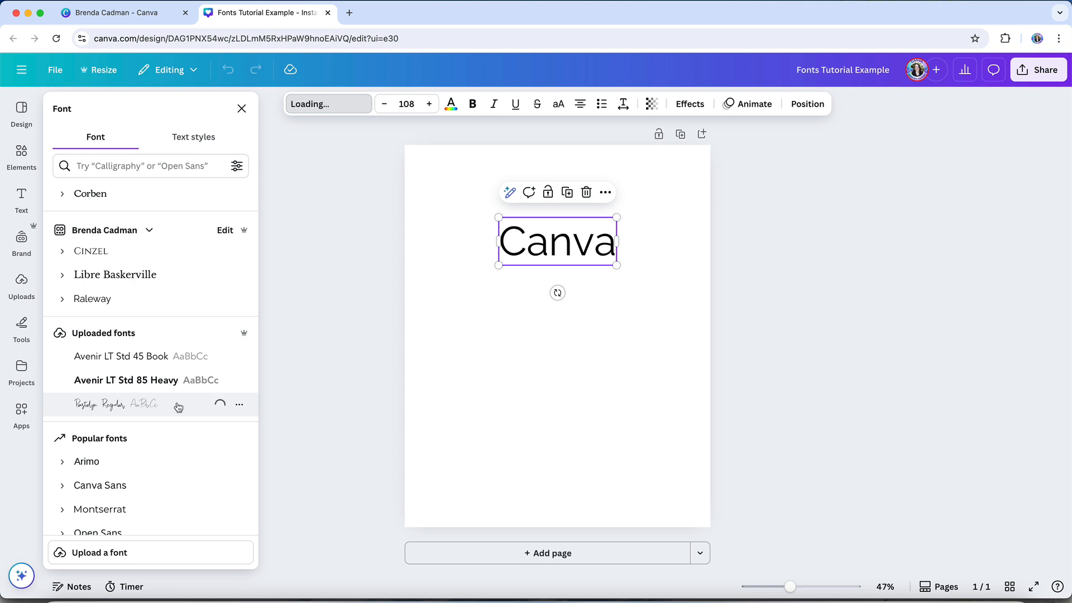
click(100, 405)
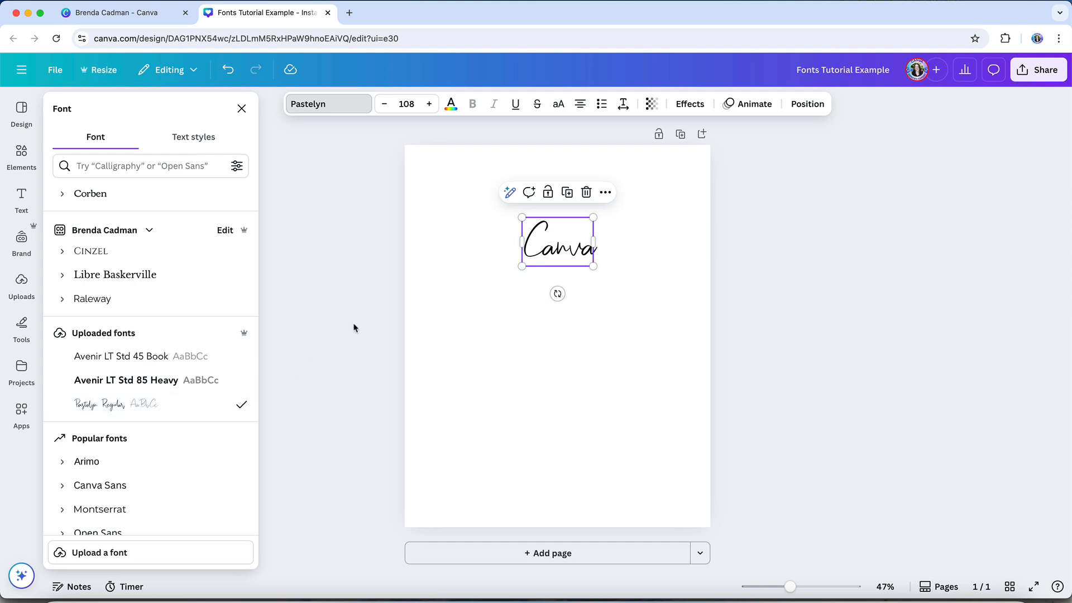
click(522, 363)
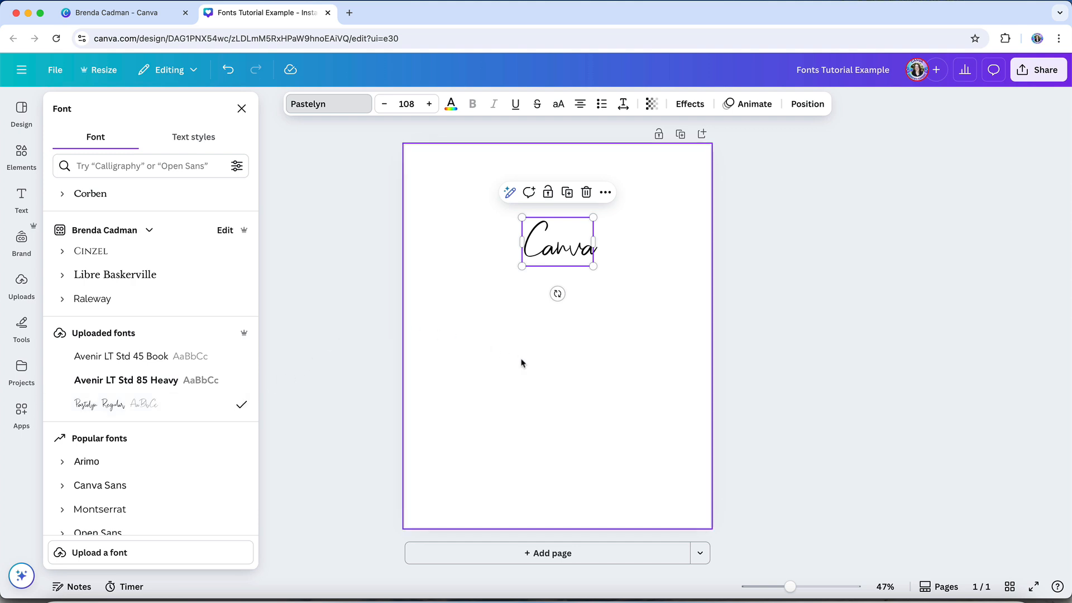